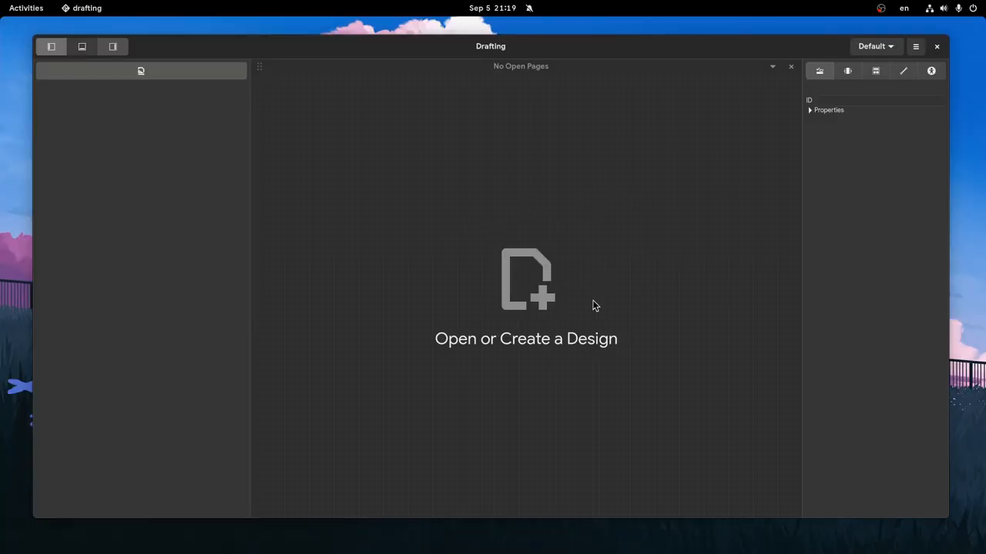
- Bring up the Import Template file chooser from the Open or Create a Design area
click(350, 217)
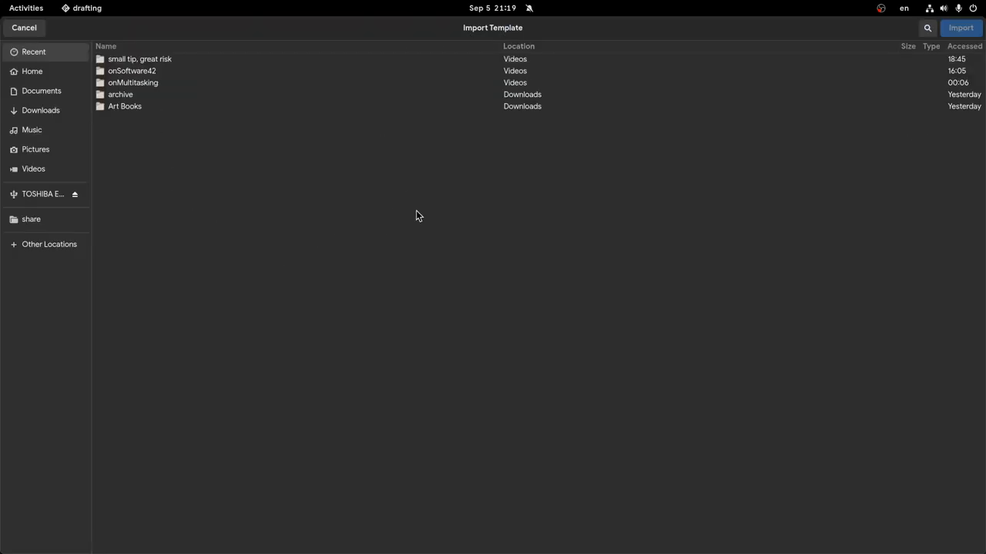
- Import panel-dock-switcher.ui, select the start_button toggle, and expand its Properties list
click(26, 7)
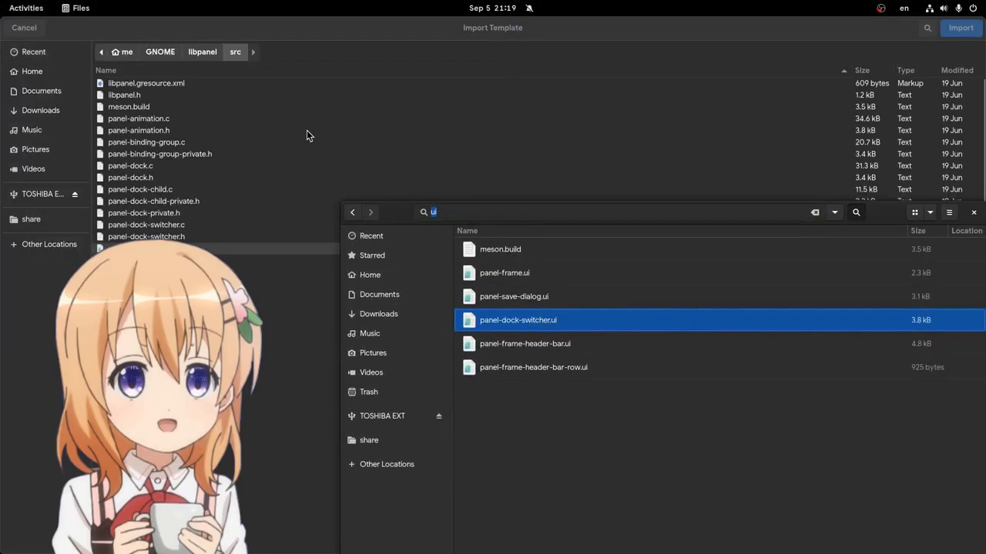
double_click(517, 320)
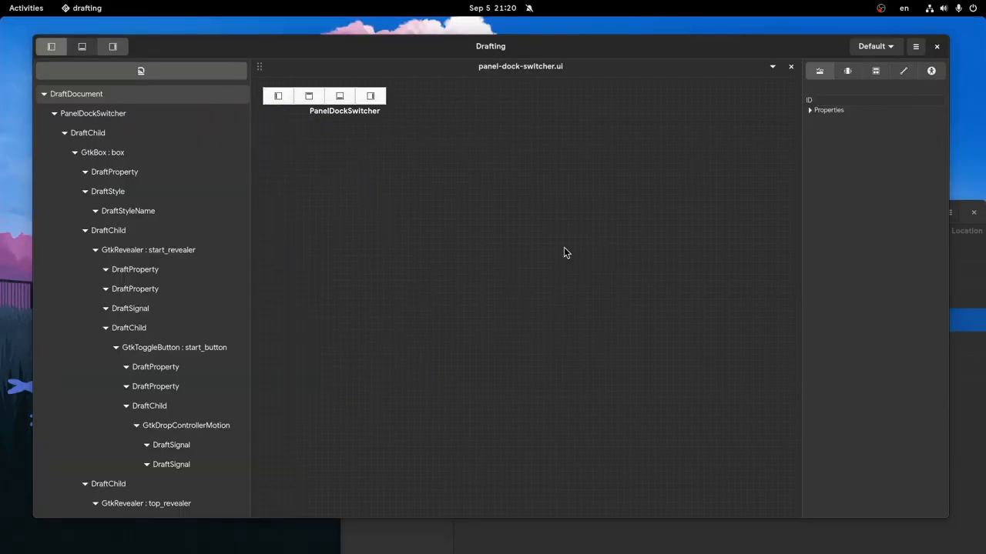
click(277, 96)
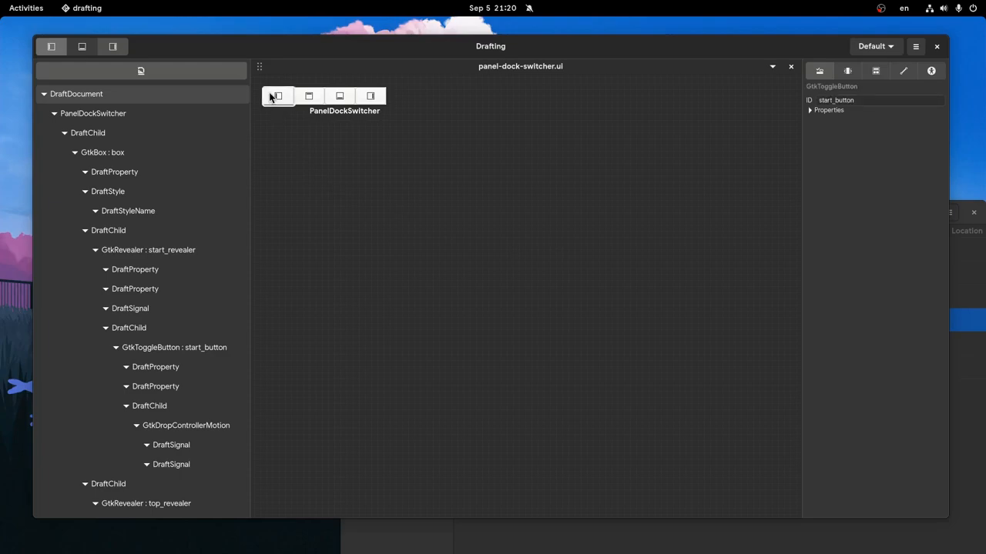
click(828, 110)
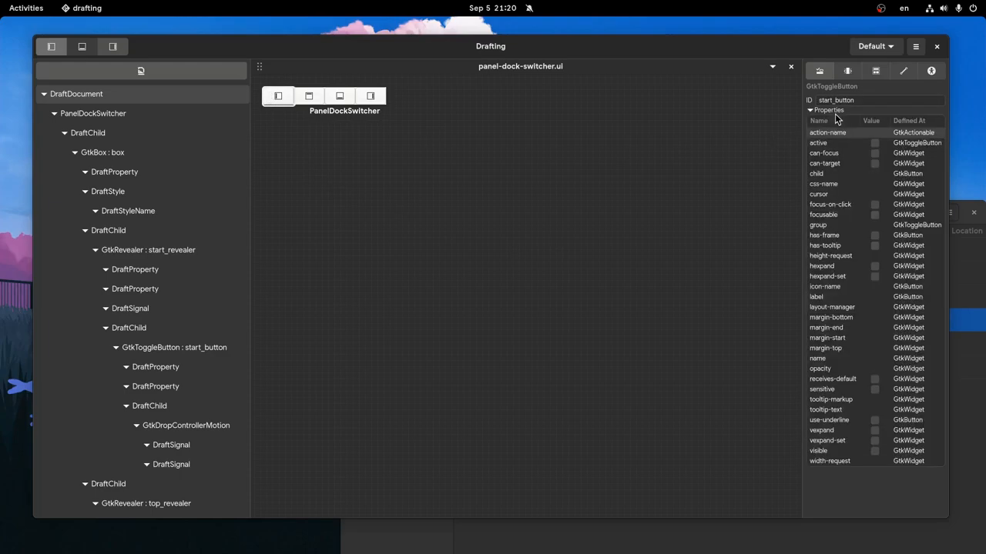